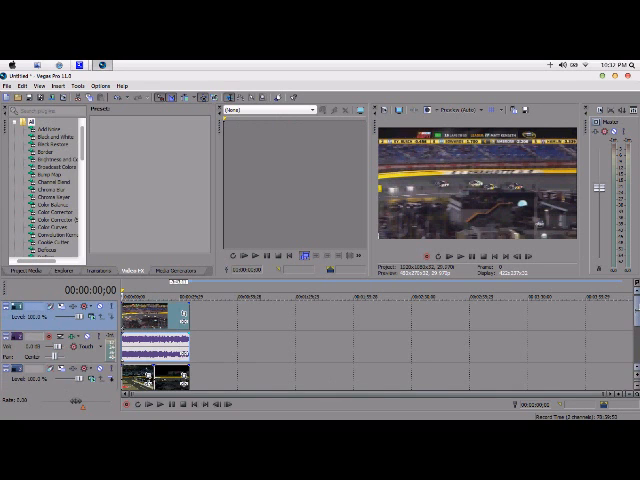
{"action": "mouse_move", "coordinate": [284, 318]}
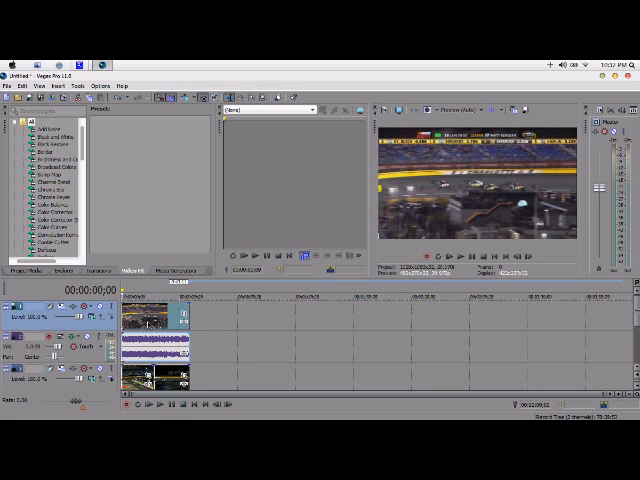
Open the Video Event Pan/Crop editor for the race footage clip on the timeline
{"action": "right_click", "coordinate": [148, 322]}
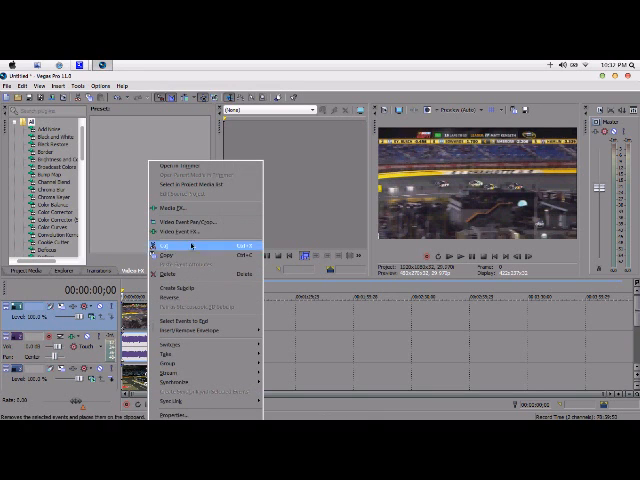
{"action": "mouse_move", "coordinate": [204, 216]}
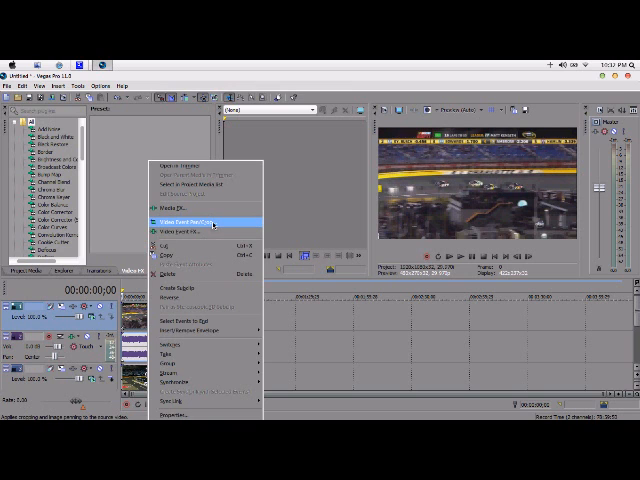
{"action": "left_click", "coordinate": [176, 214]}
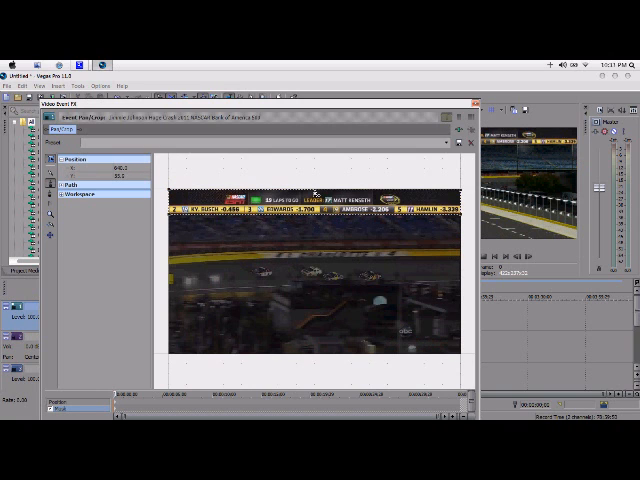
{"action": "mouse_move", "coordinate": [402, 164]}
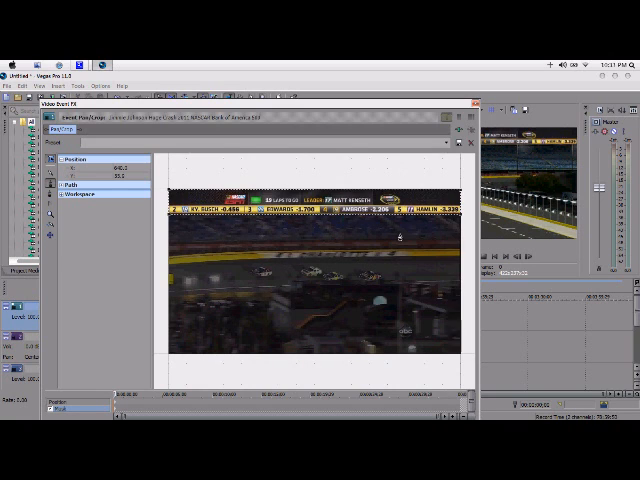
{"action": "mouse_move", "coordinate": [404, 328]}
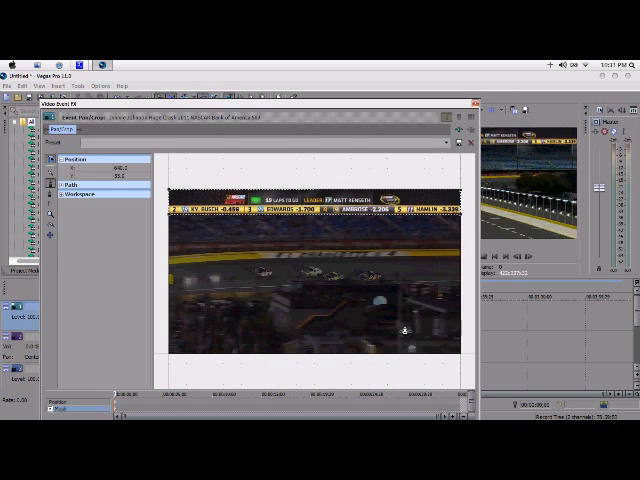